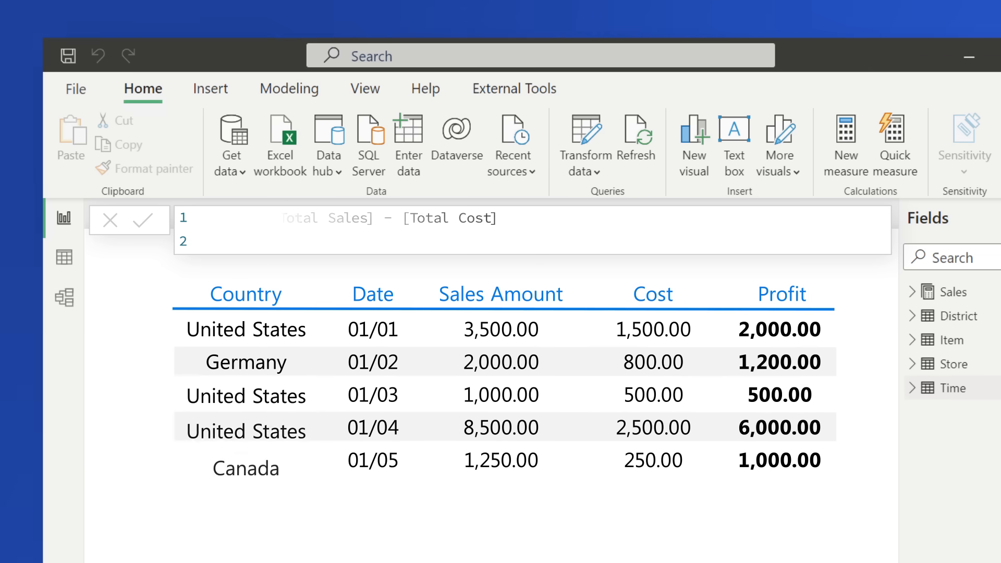
type("US Sales = CALCULATE([Total S")
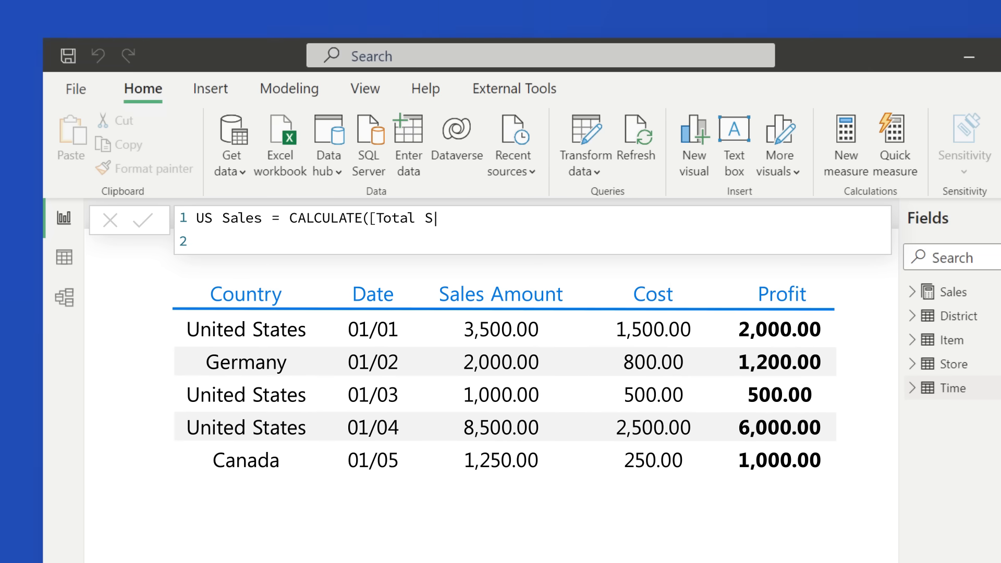